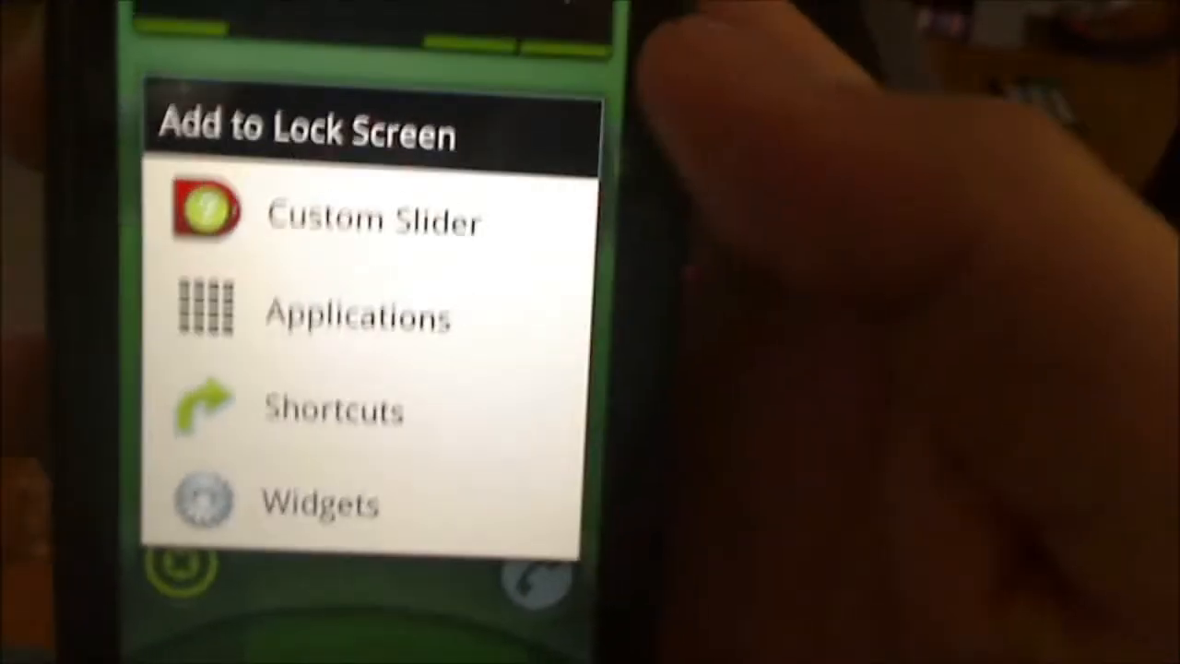
- Pick the Shortcuts item type from WidgetLocker's Add to Lock Screen options
left_click(357, 316)
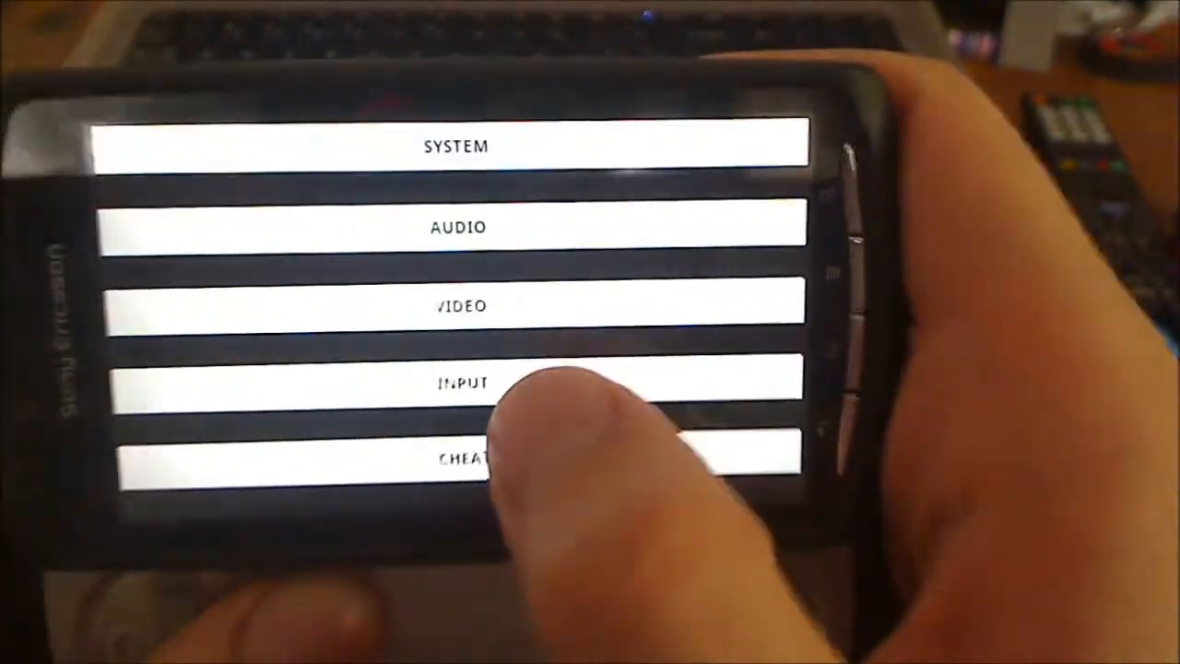
- Review PAD1 hardware key assignments under INPUT, with hardware keys enabled
left_click(458, 381)
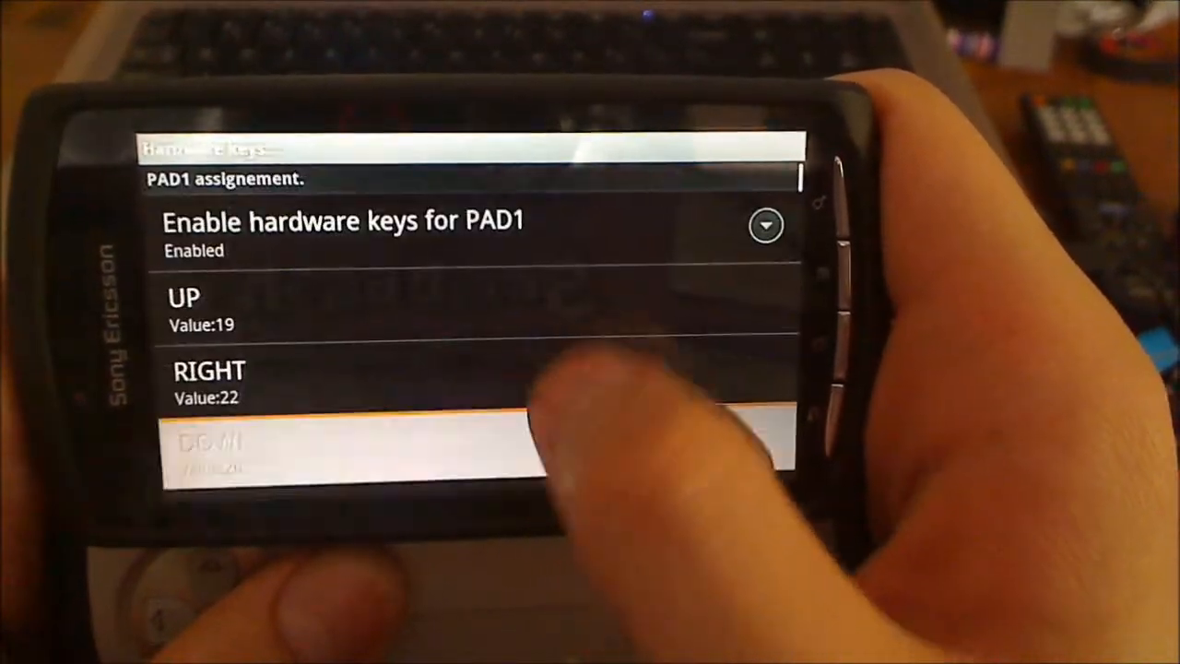
scroll("down", 3)
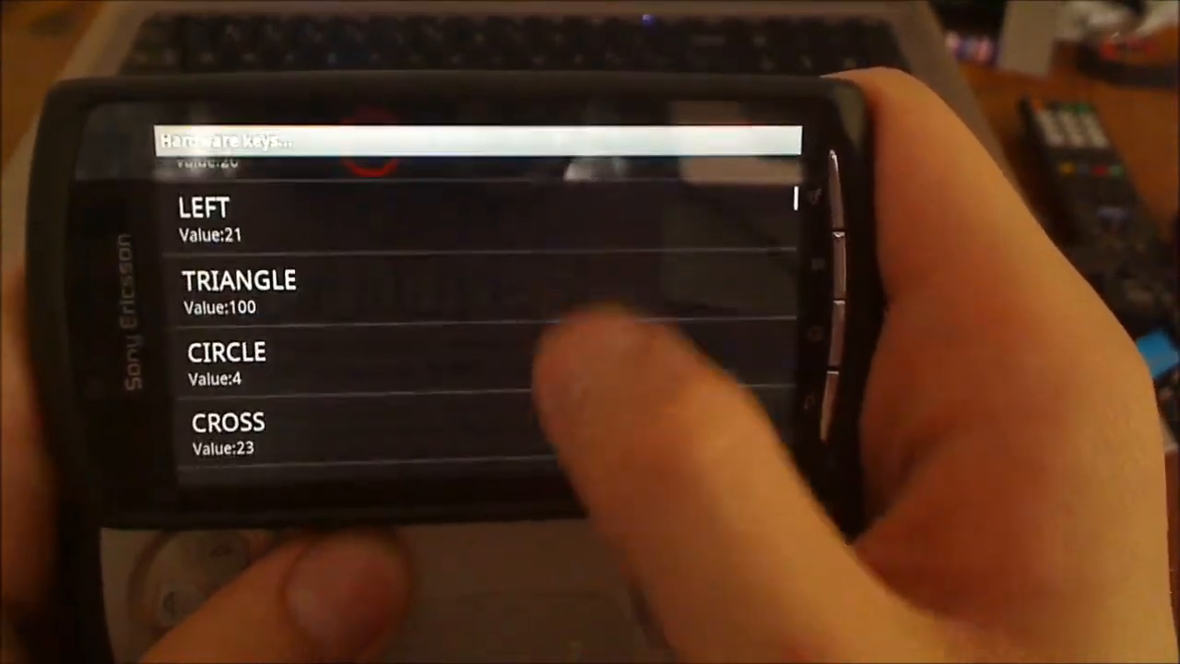
scroll("down", 3)
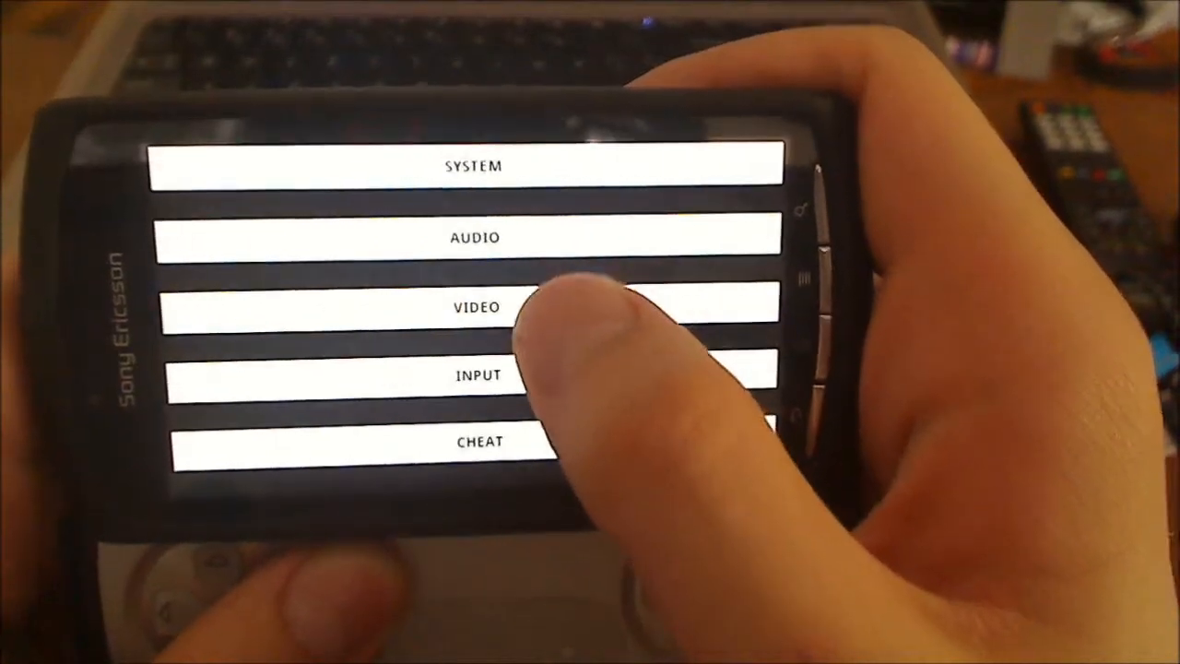
- In VIDEO settings, choose 'up to 50fps' frameskip and tick Frameskip fix
left_click(475, 306)
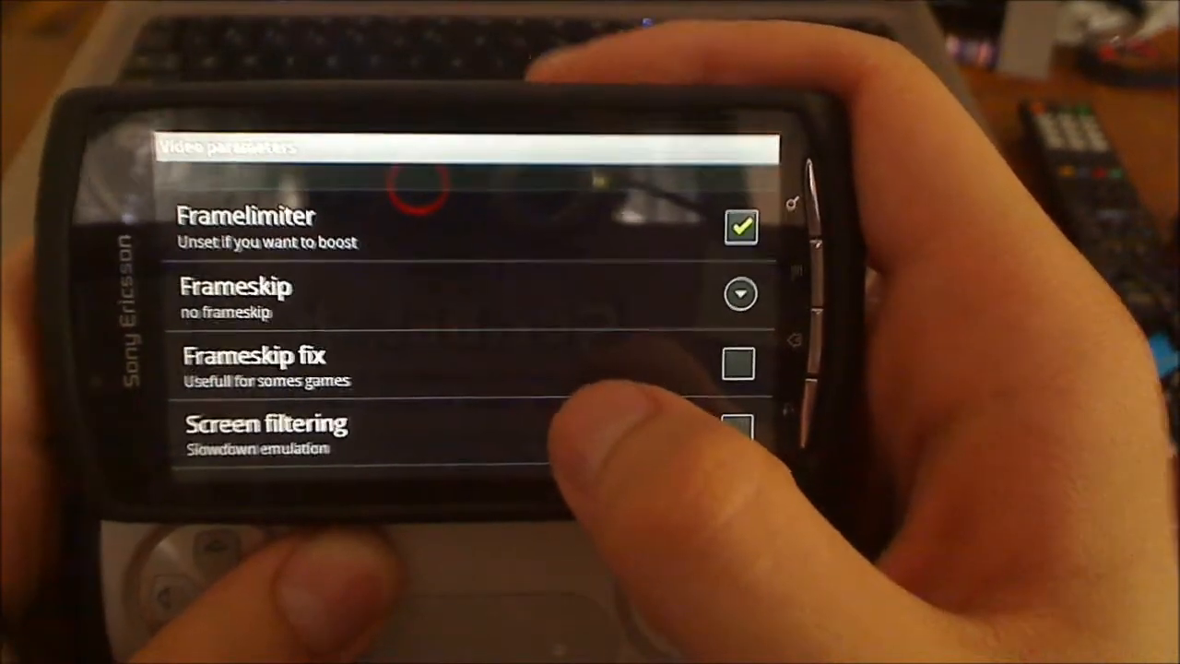
left_click(739, 293)
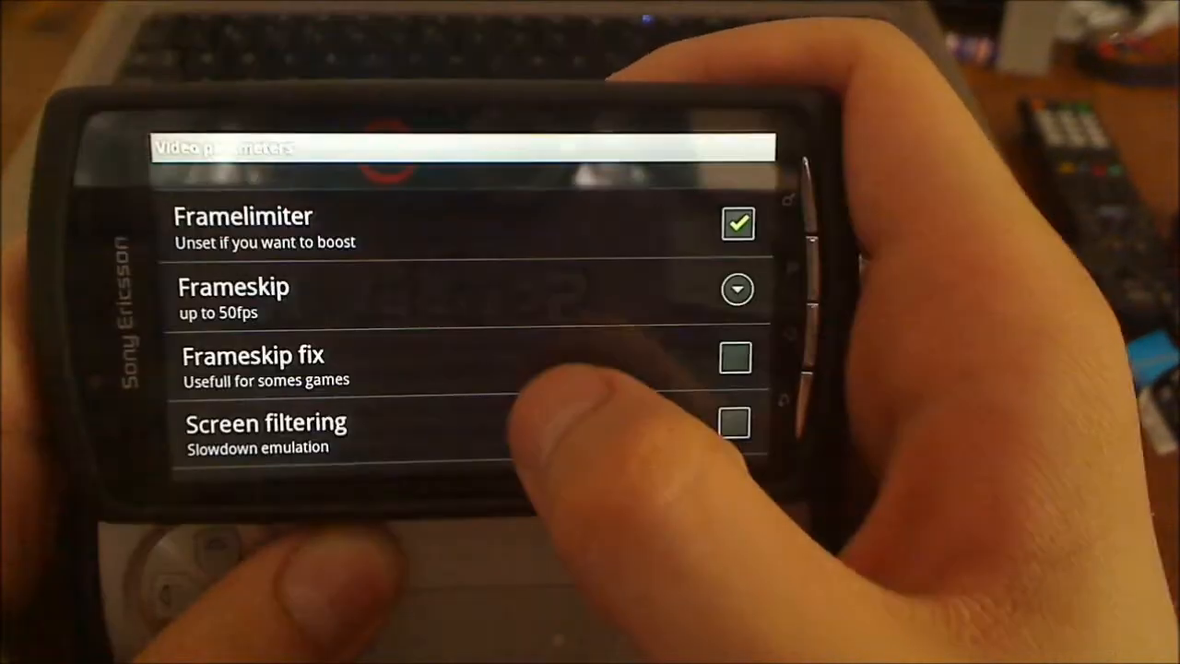
scroll("down", 3)
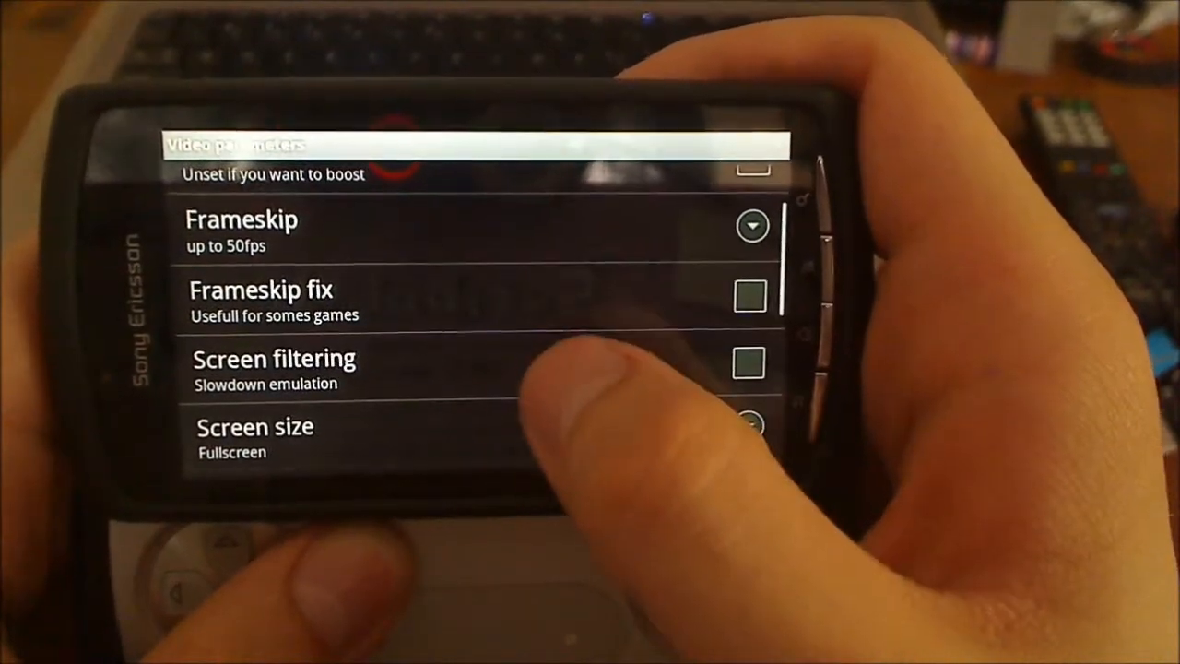
left_click(751, 299)
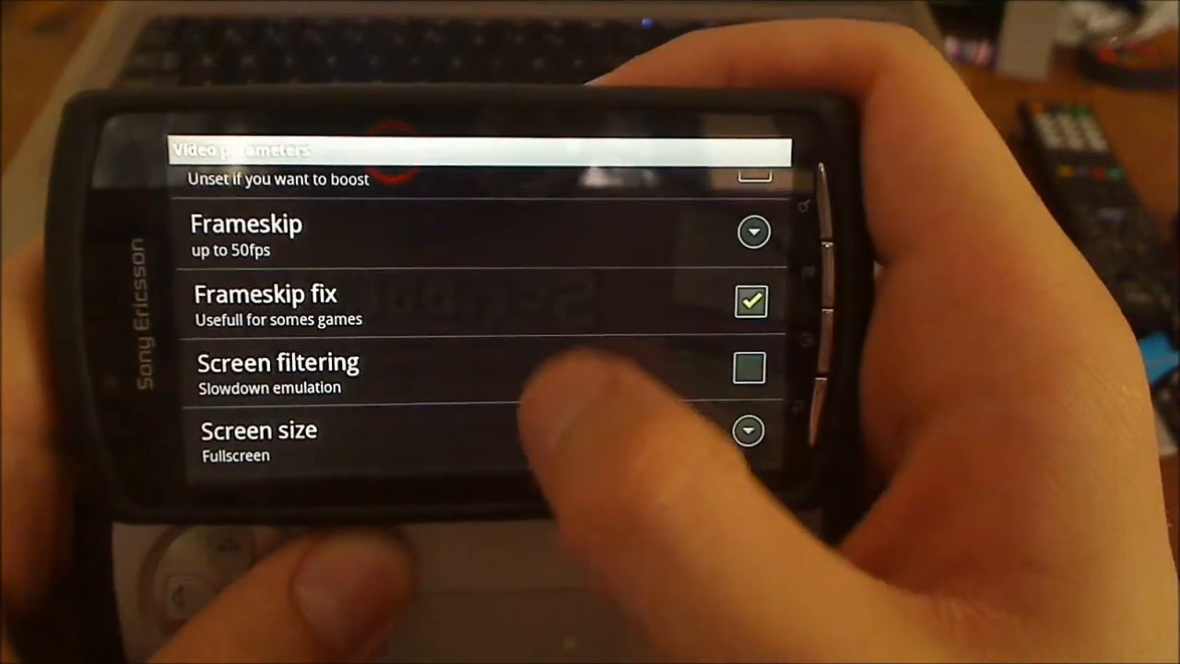
scroll("down", 3)
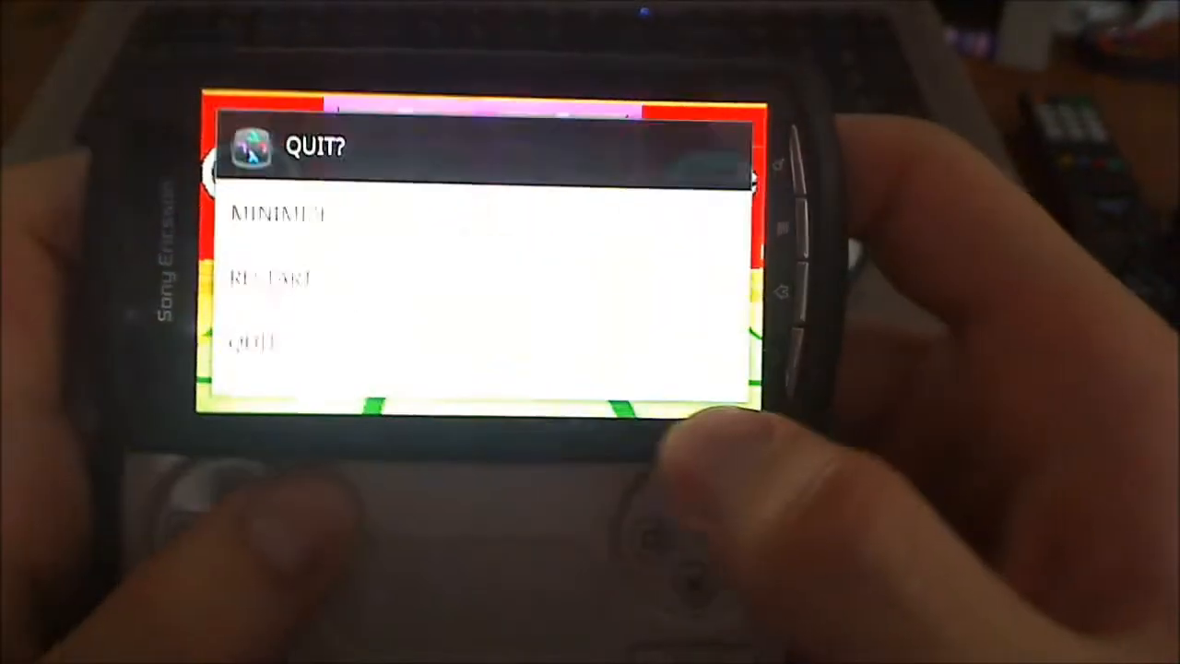
- Confirm QUIT in the QUIT? dialog to exit FPSe
left_click(256, 343)
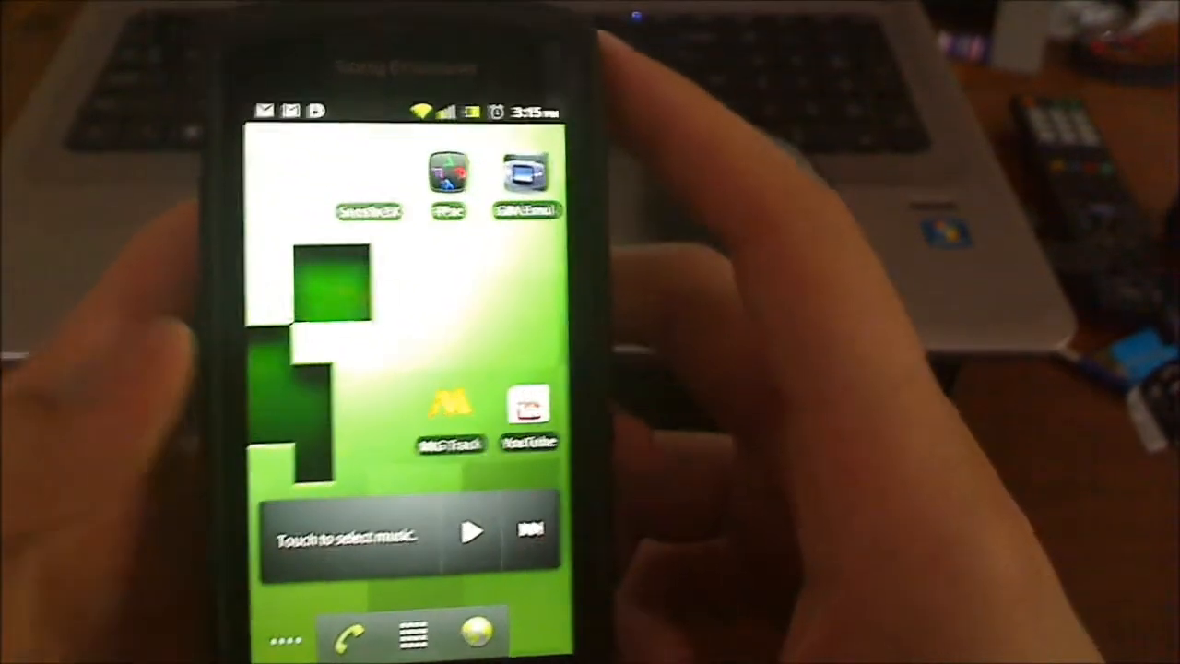